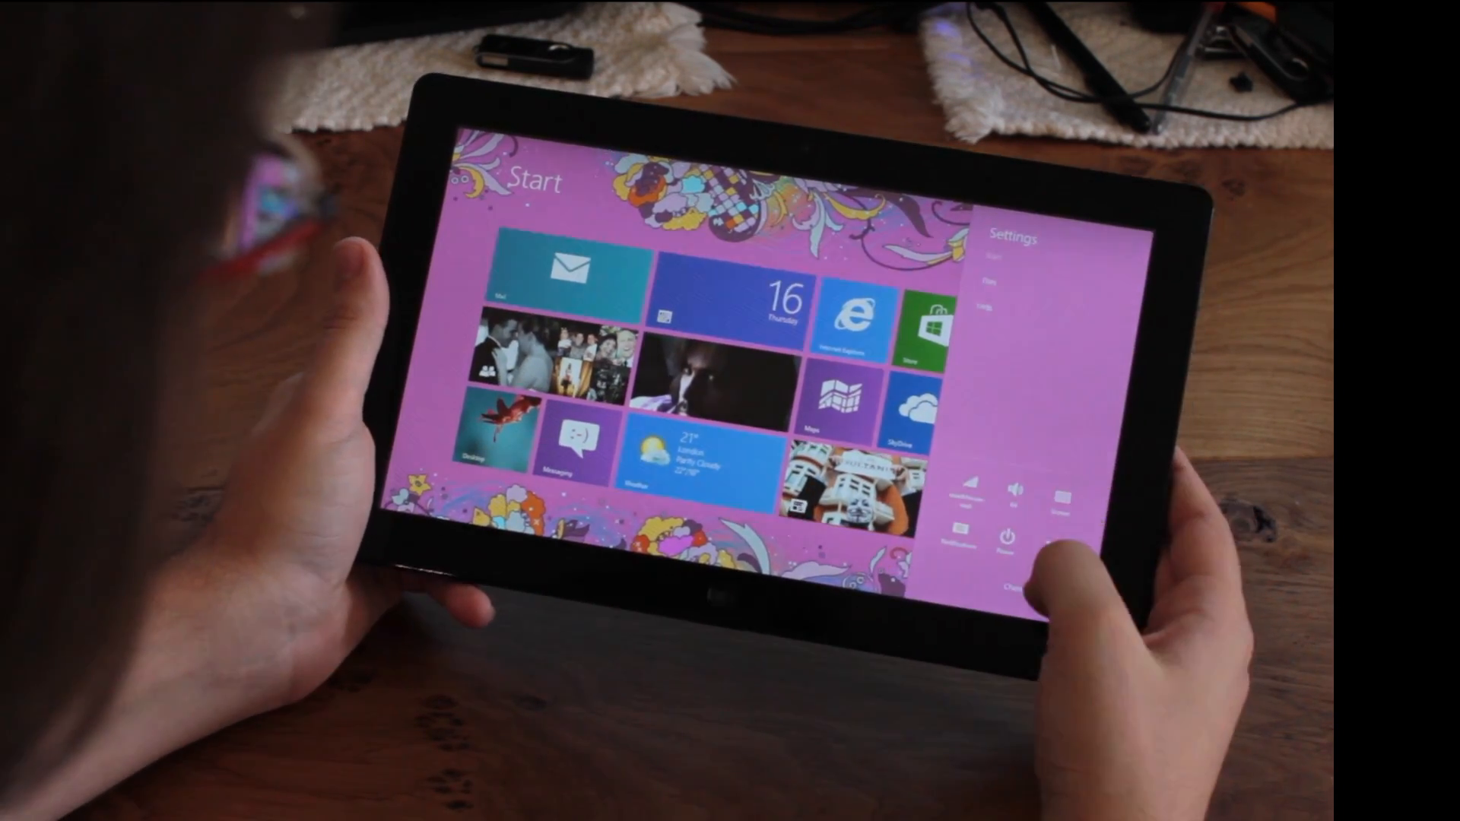
Open PC settings from the Settings charm on the pink Start screen
left_click(1013, 584)
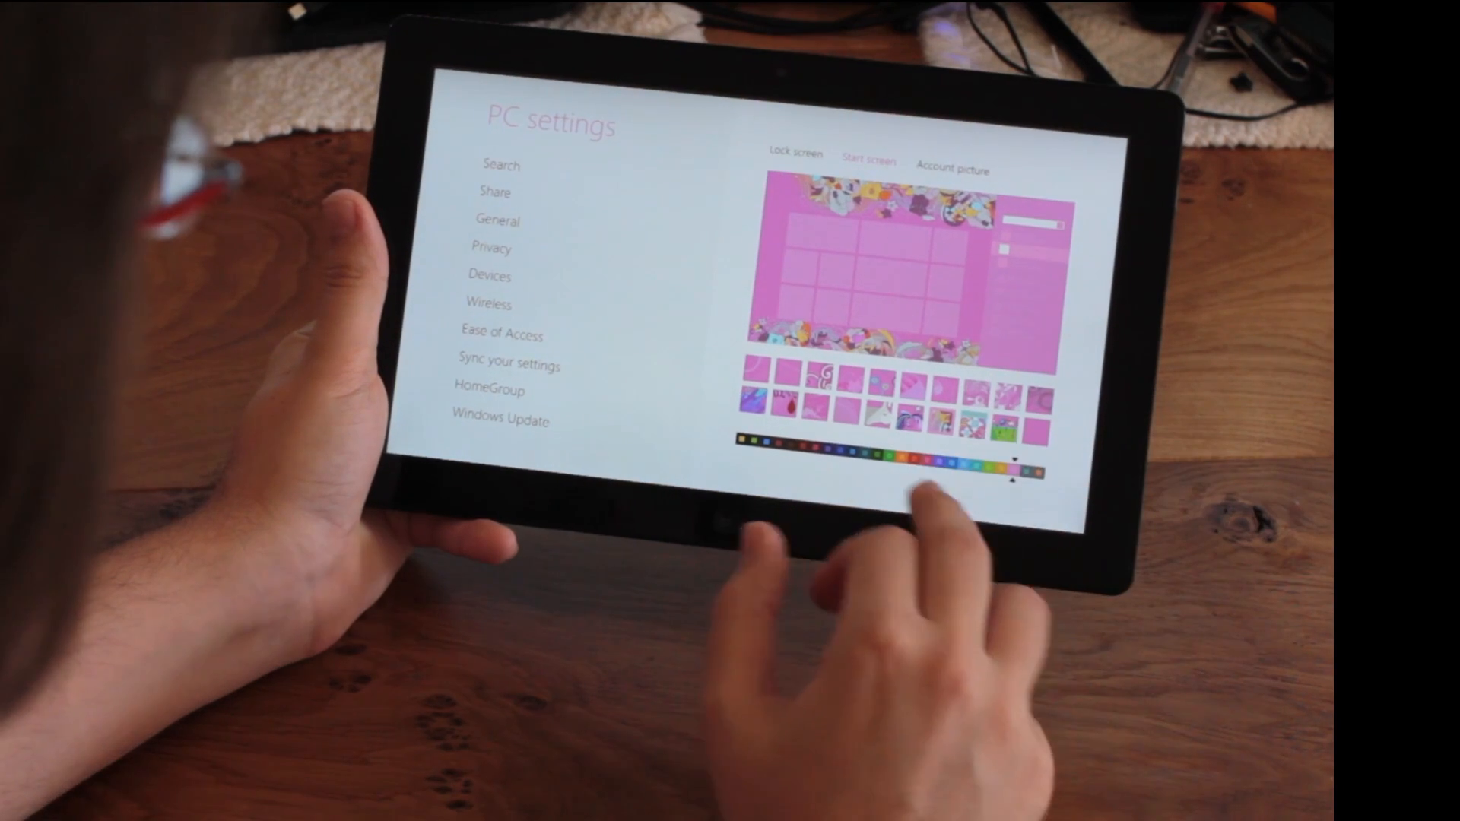
Try teal Start screen colours, then settle on green with the leaf pattern
left_click(931, 470)
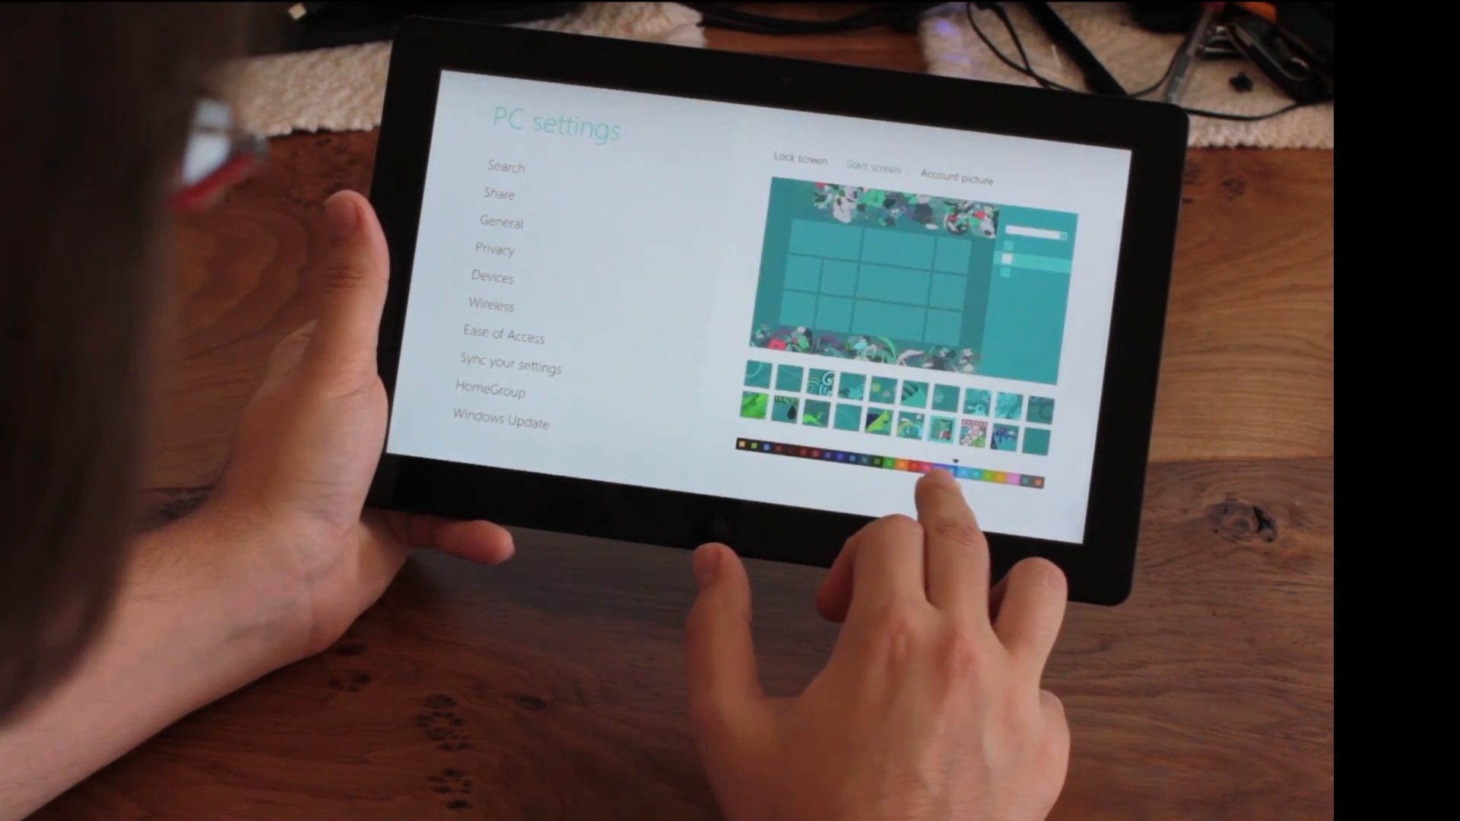
left_click(913, 475)
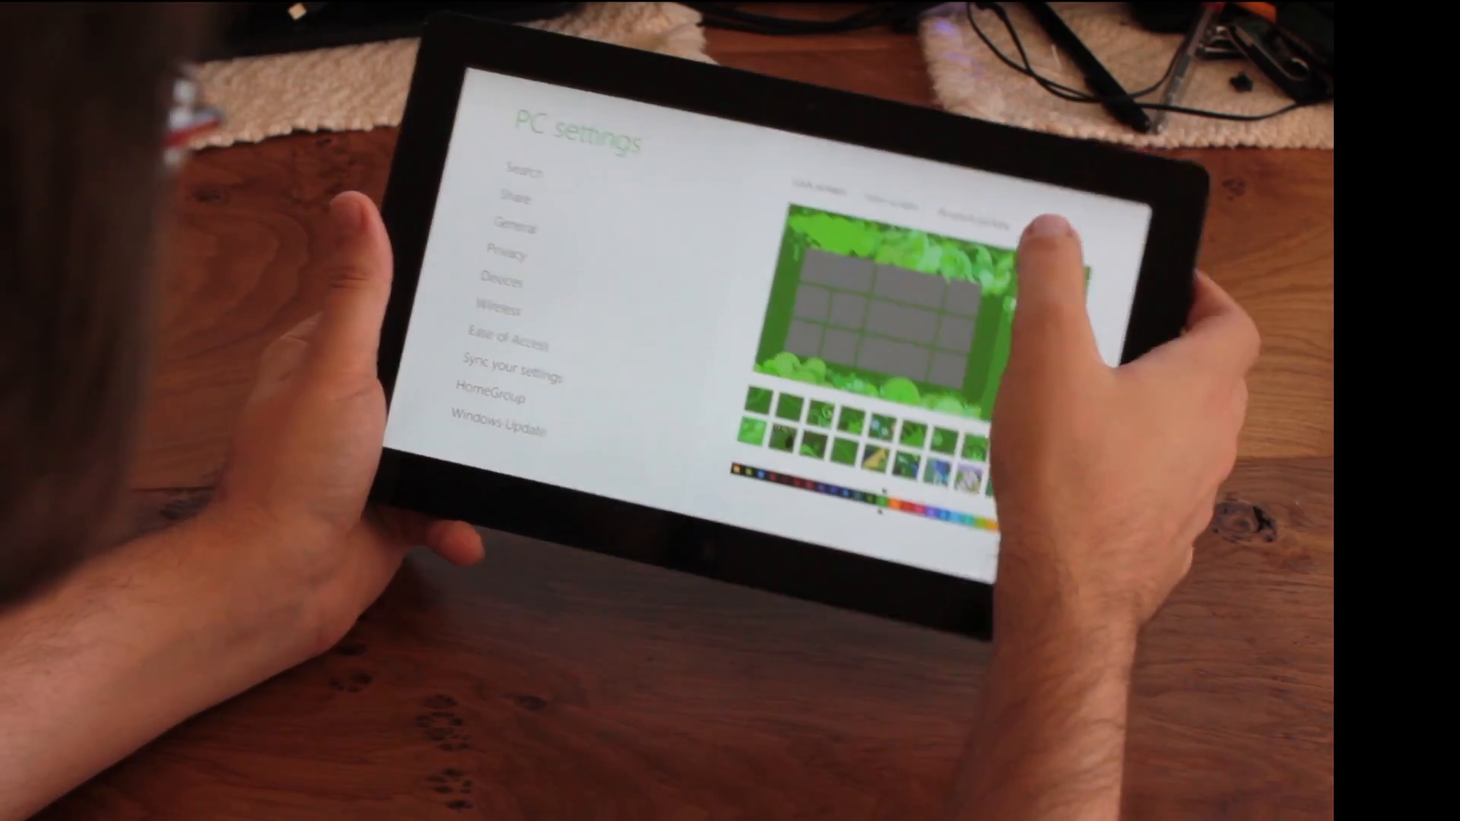
left_click(975, 184)
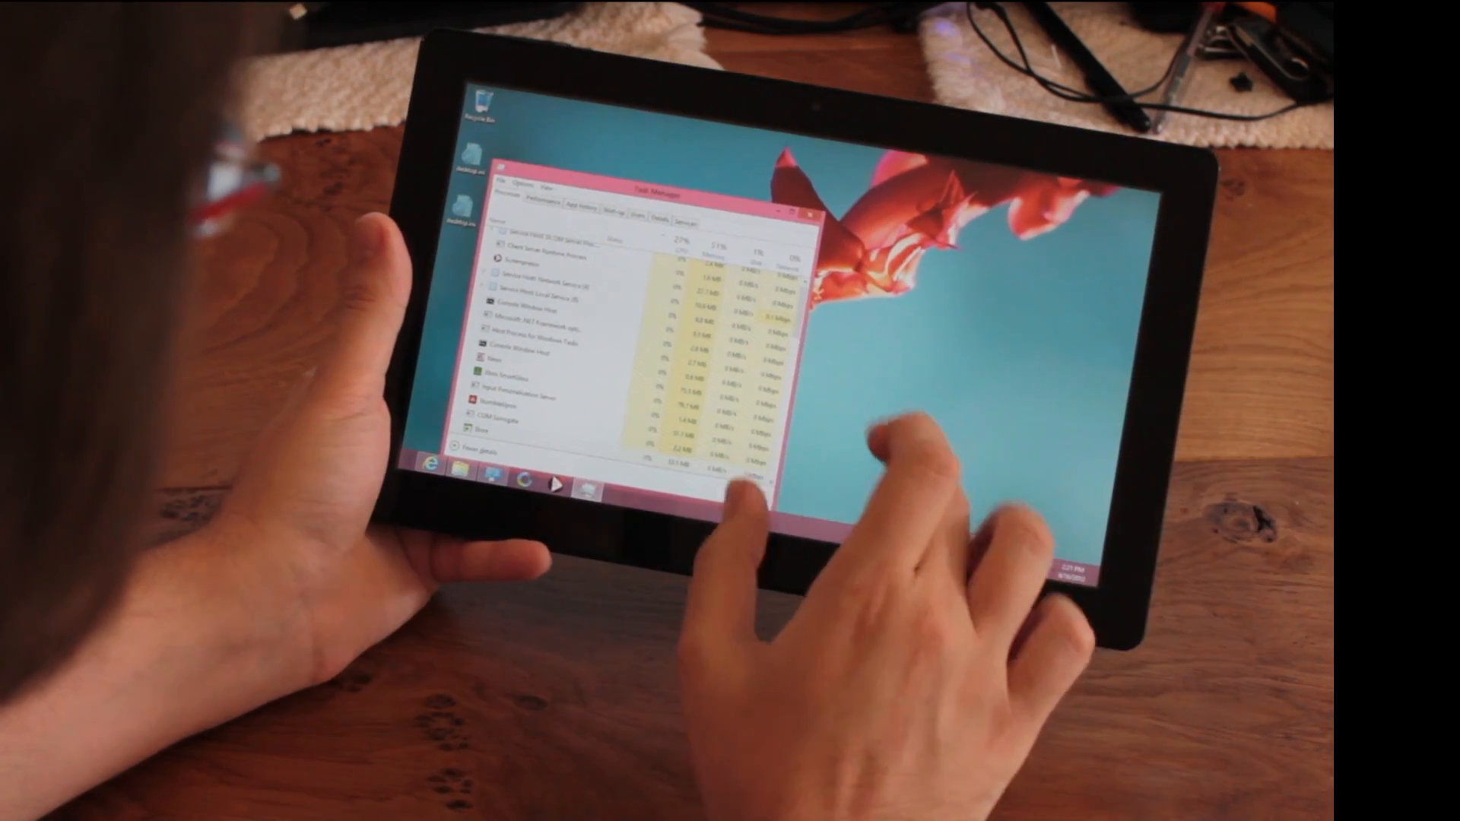
Right-click the desktop while reviewing Task Manager's running processes
right_click(875, 438)
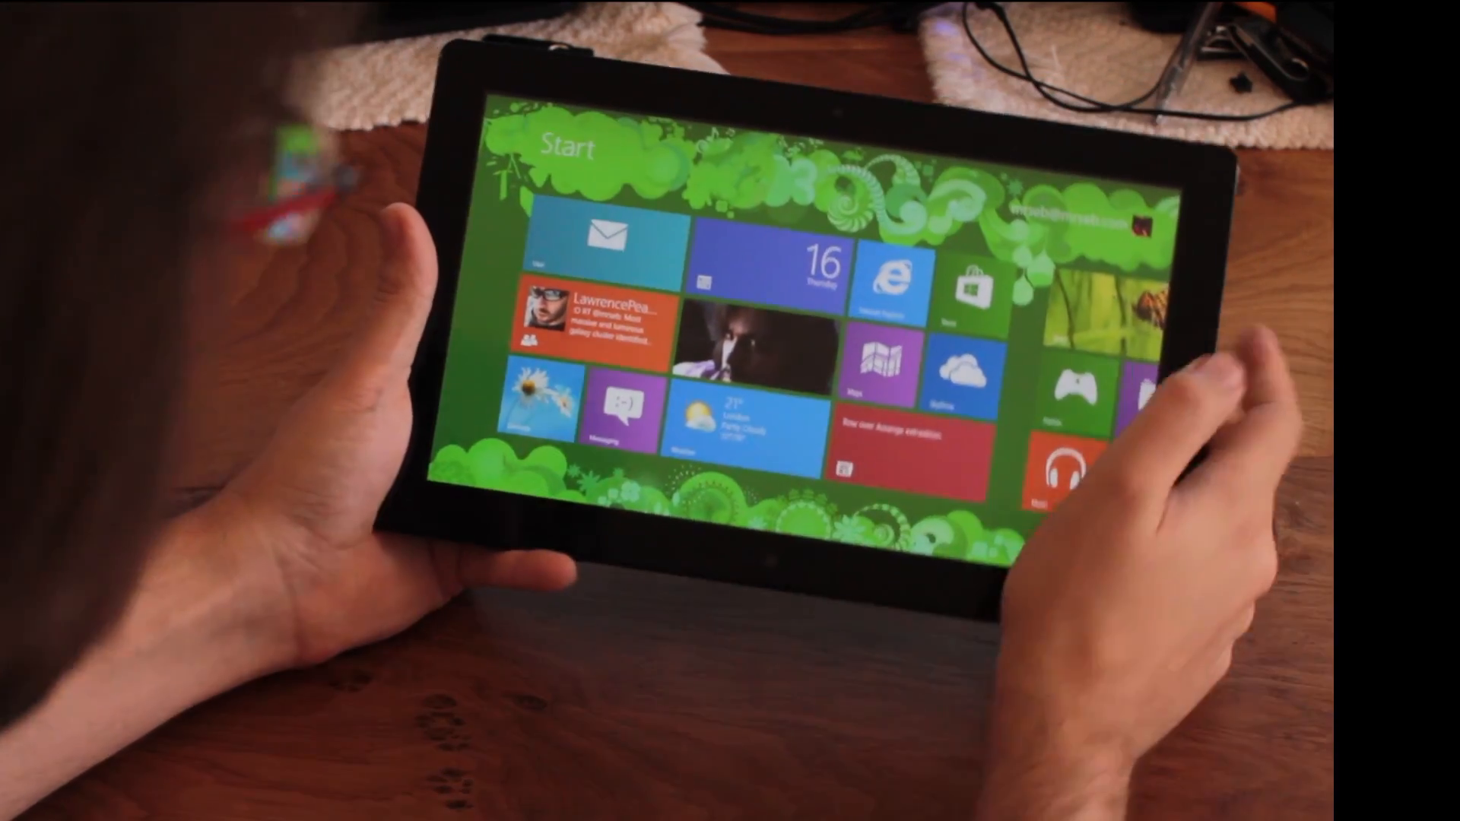
Open the Store, view Top free Entertainment apps, and return to the home page
left_click(970, 289)
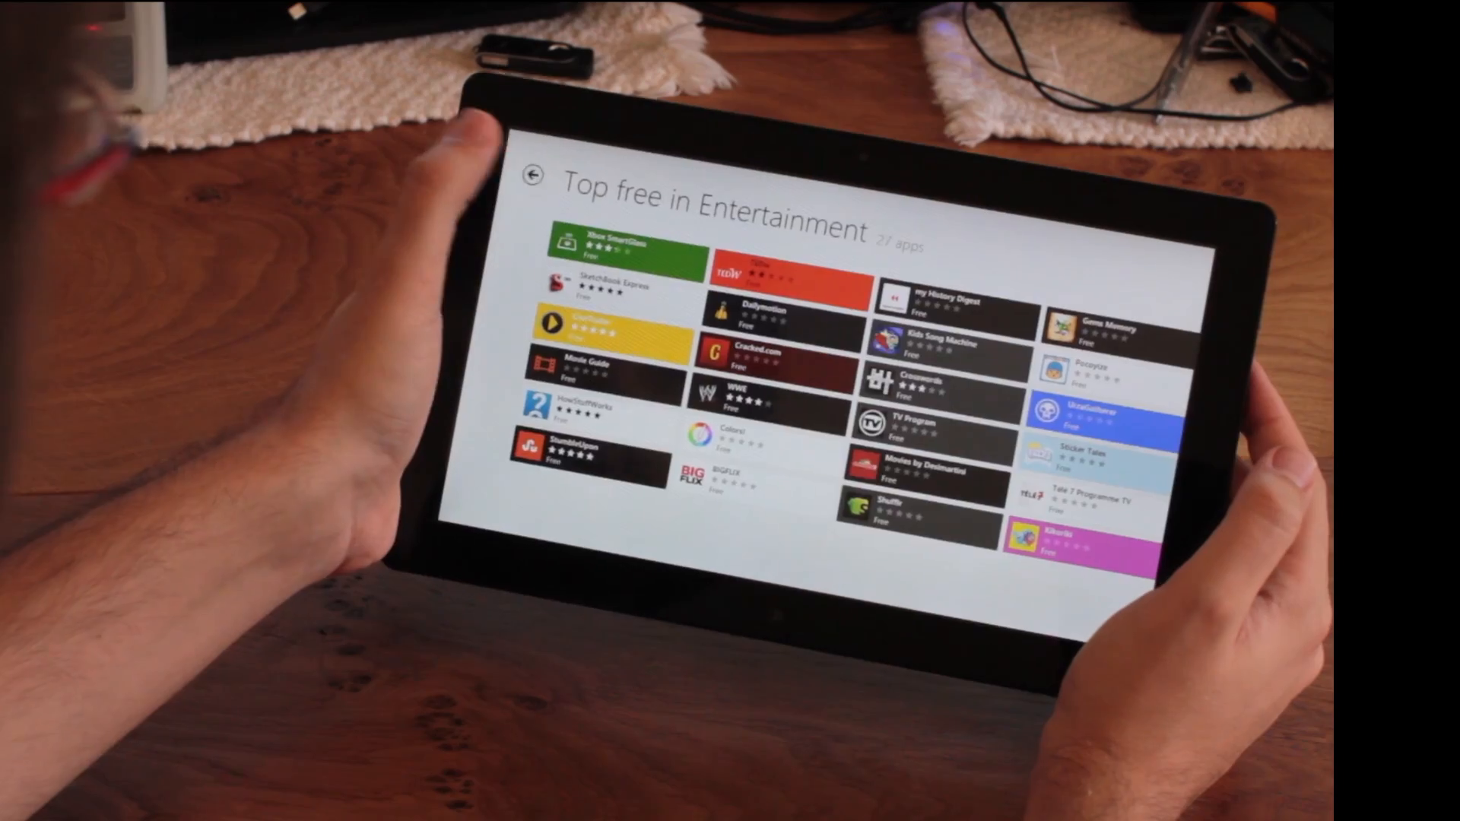
left_click(535, 176)
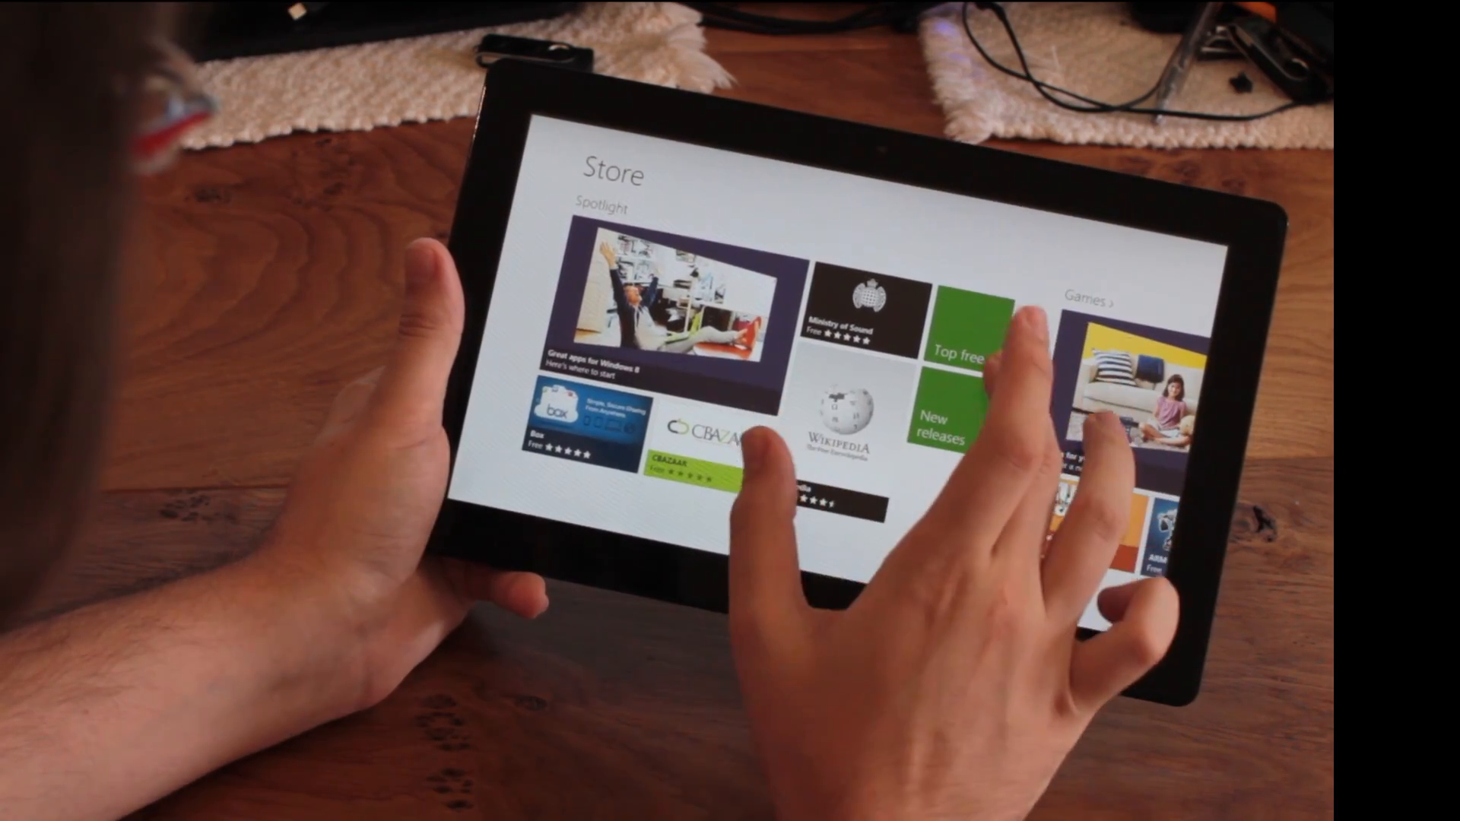
Install Microsoft Minesweeper from the Store's New releases list
left_click(952, 419)
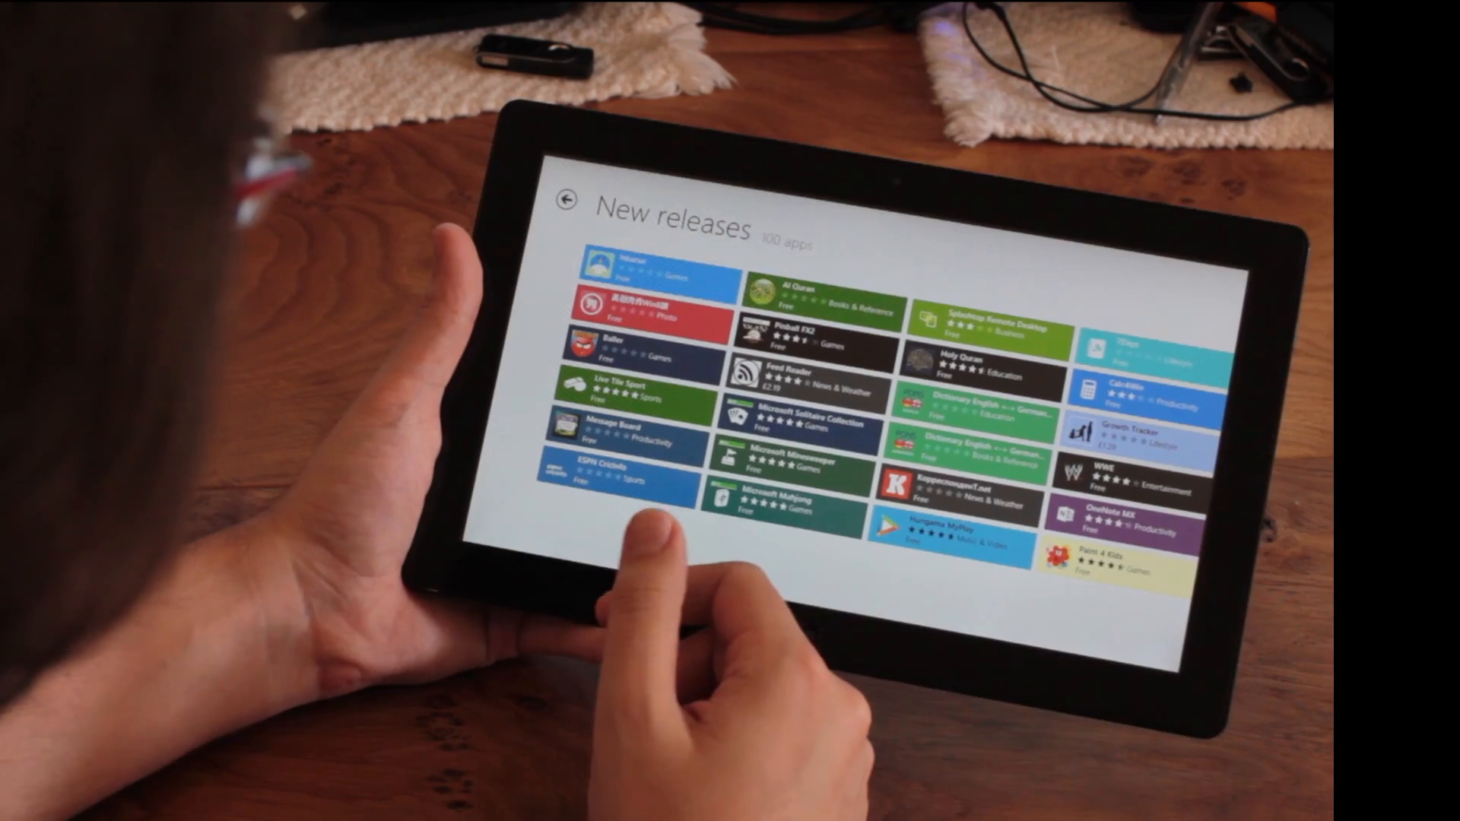
left_click(801, 452)
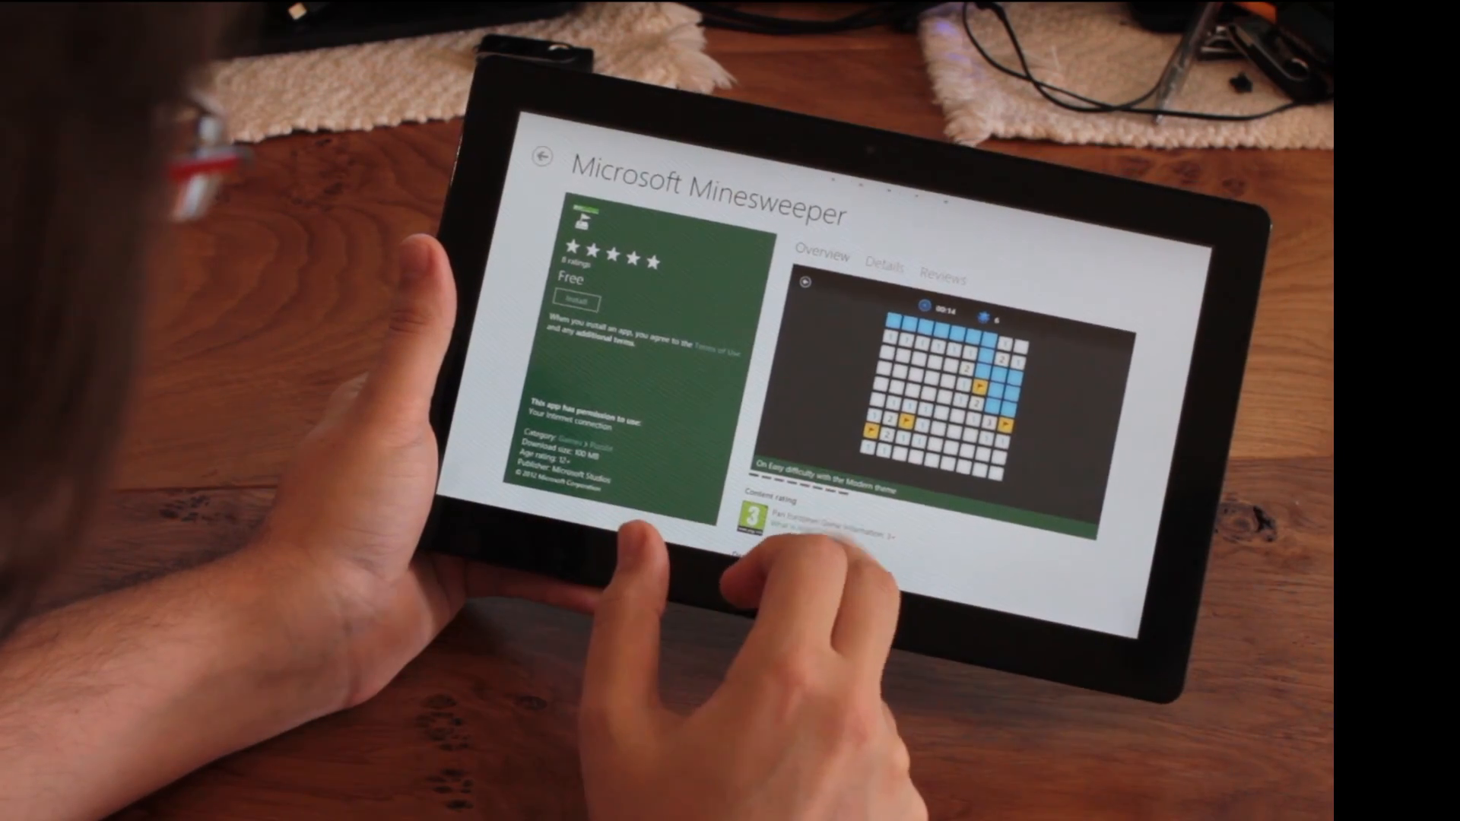
left_click(543, 153)
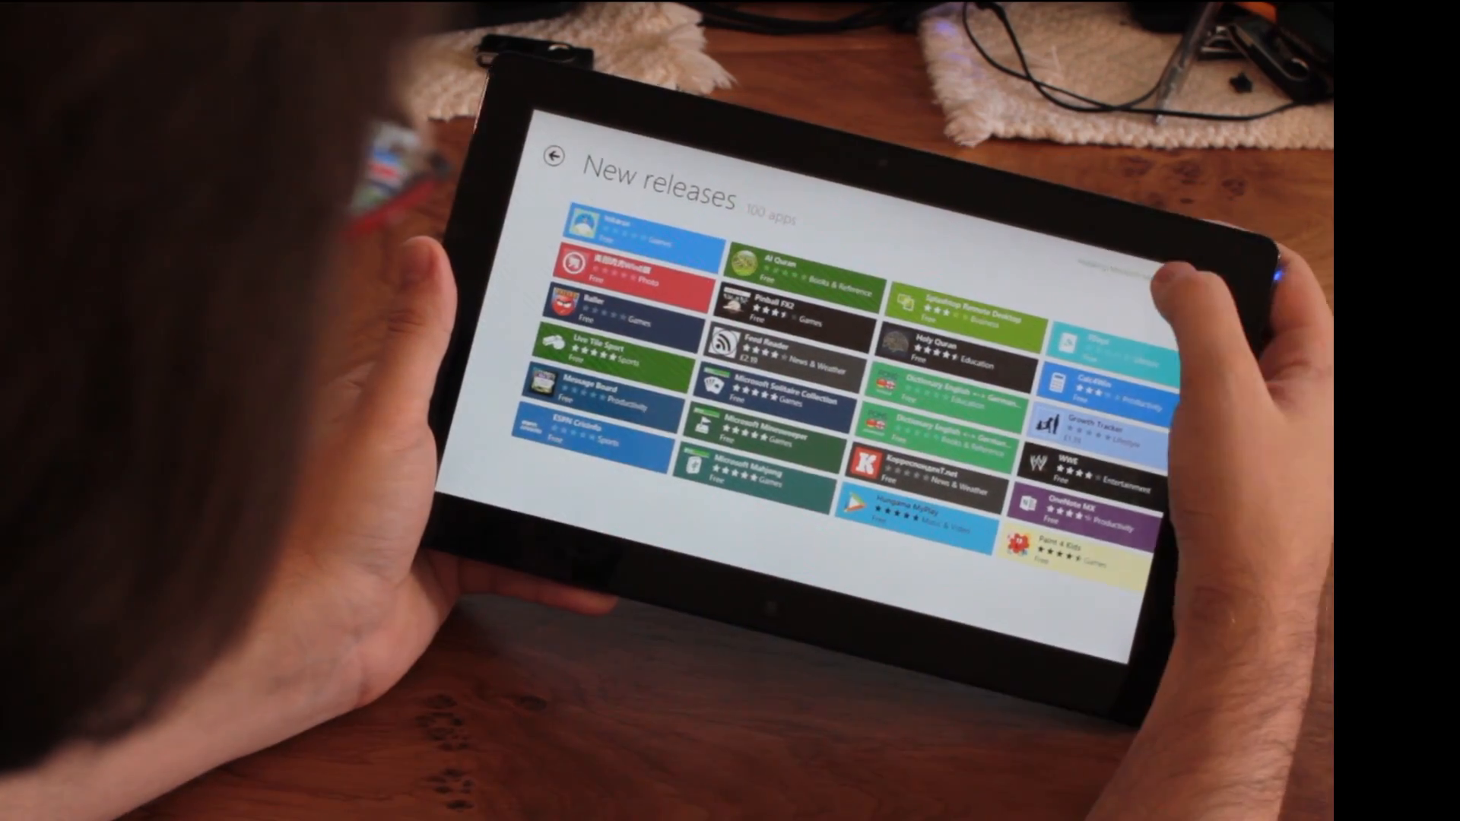
left_click(772, 415)
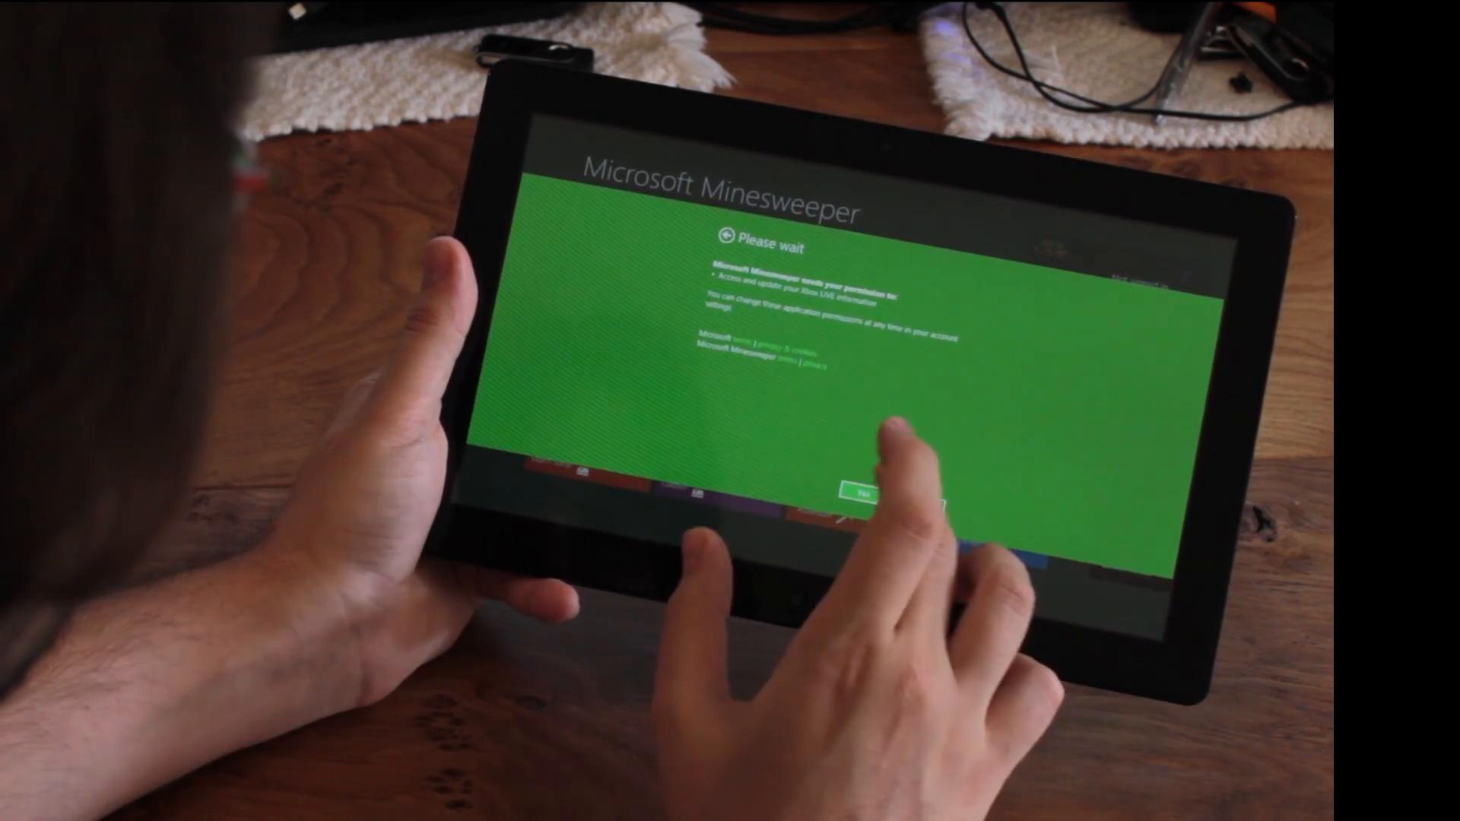
Grant Minesweeper the Xbox LIVE account permission and skip the introduction
left_click(867, 490)
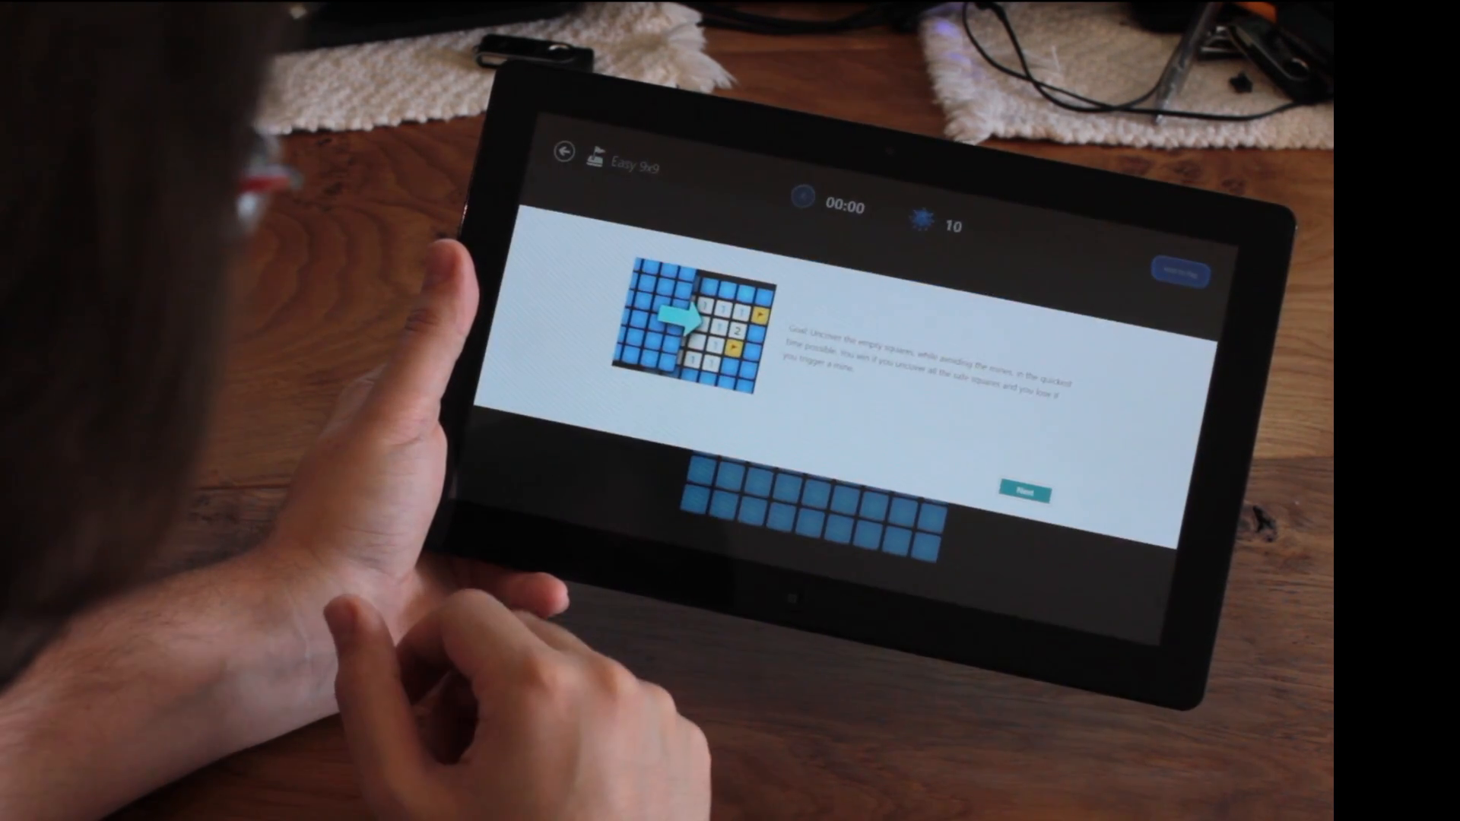
left_click(1022, 494)
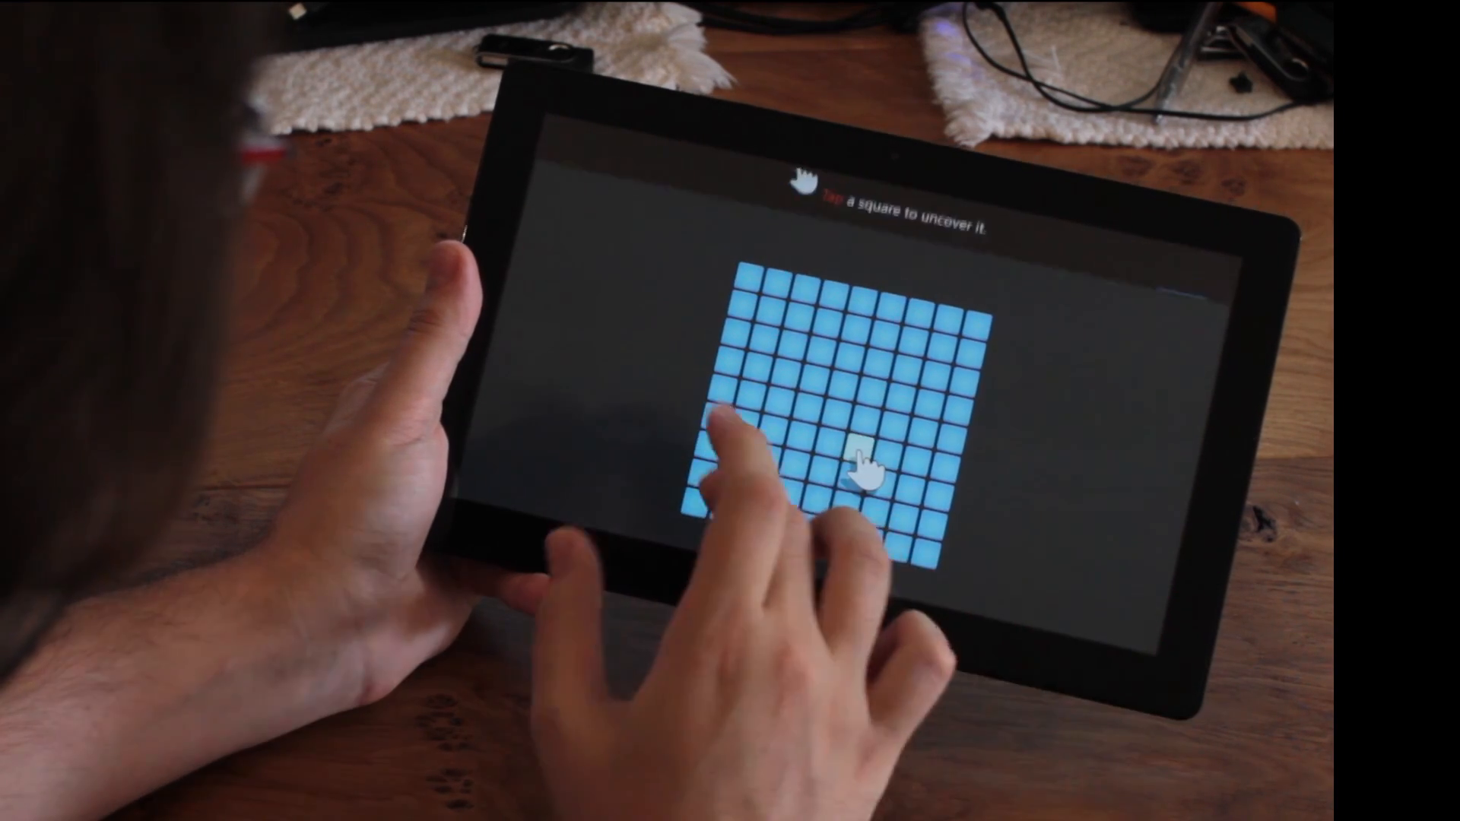